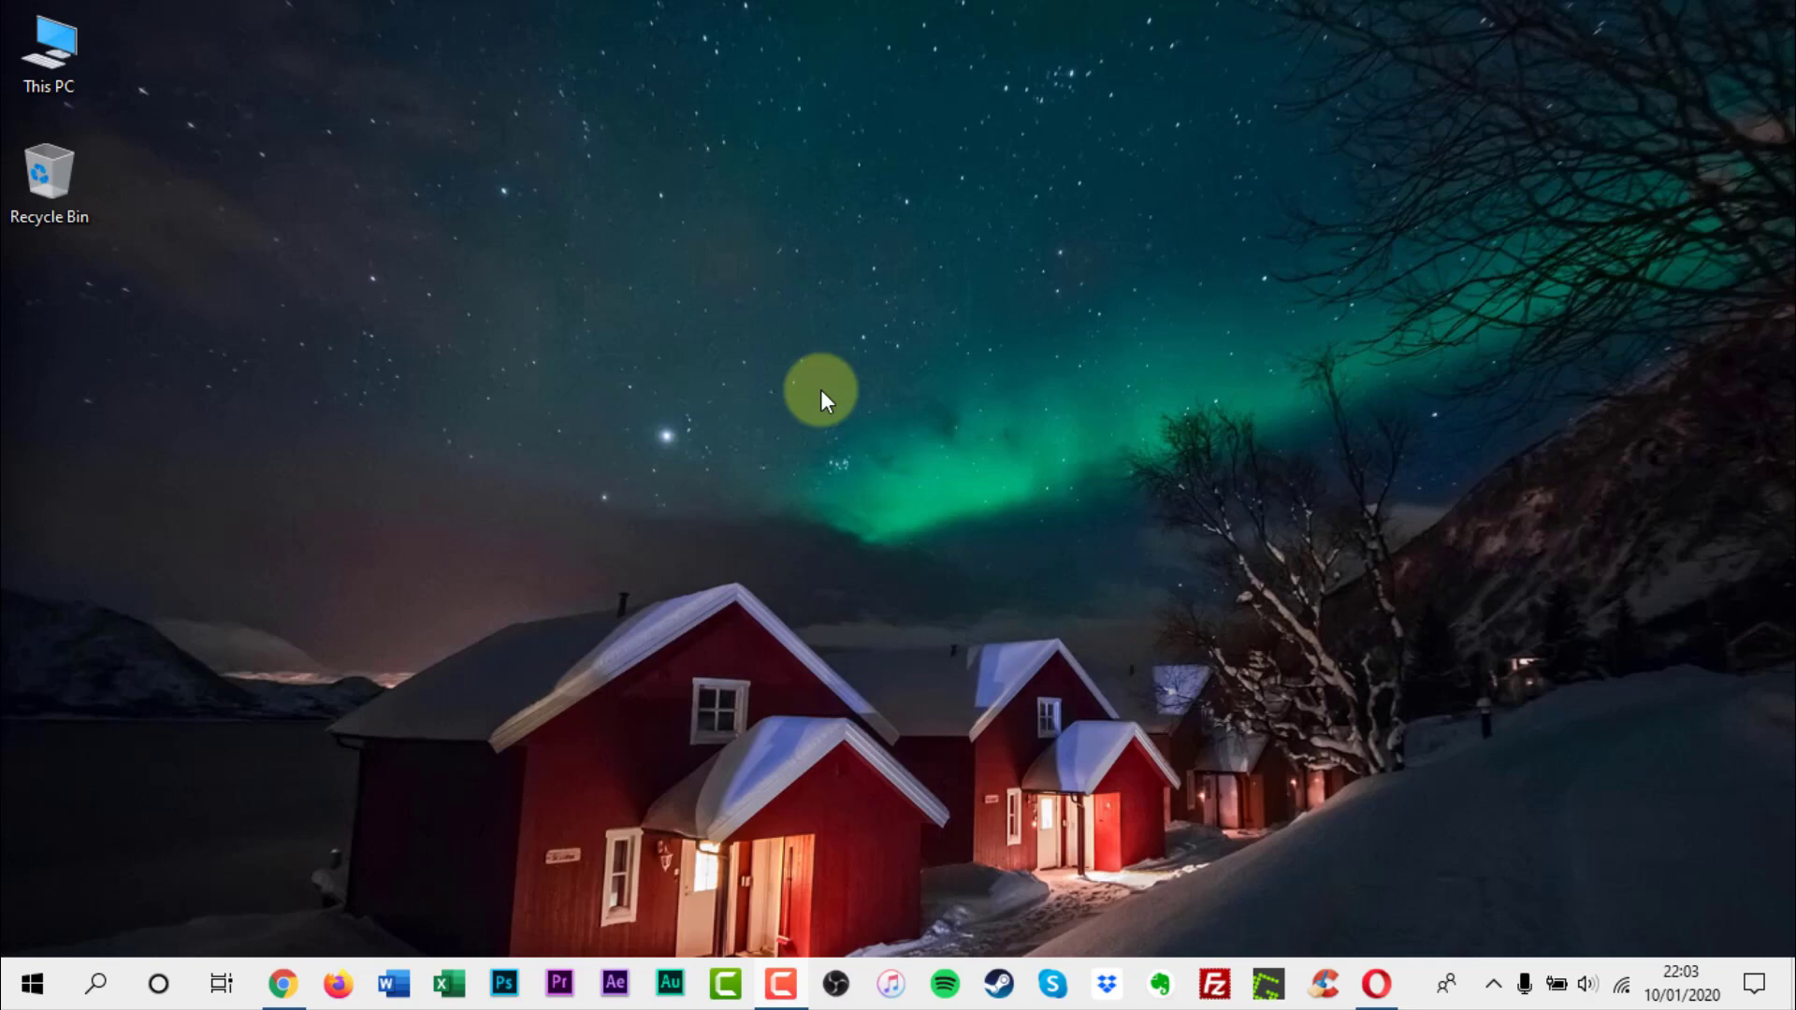
mouse_move(75, 928)
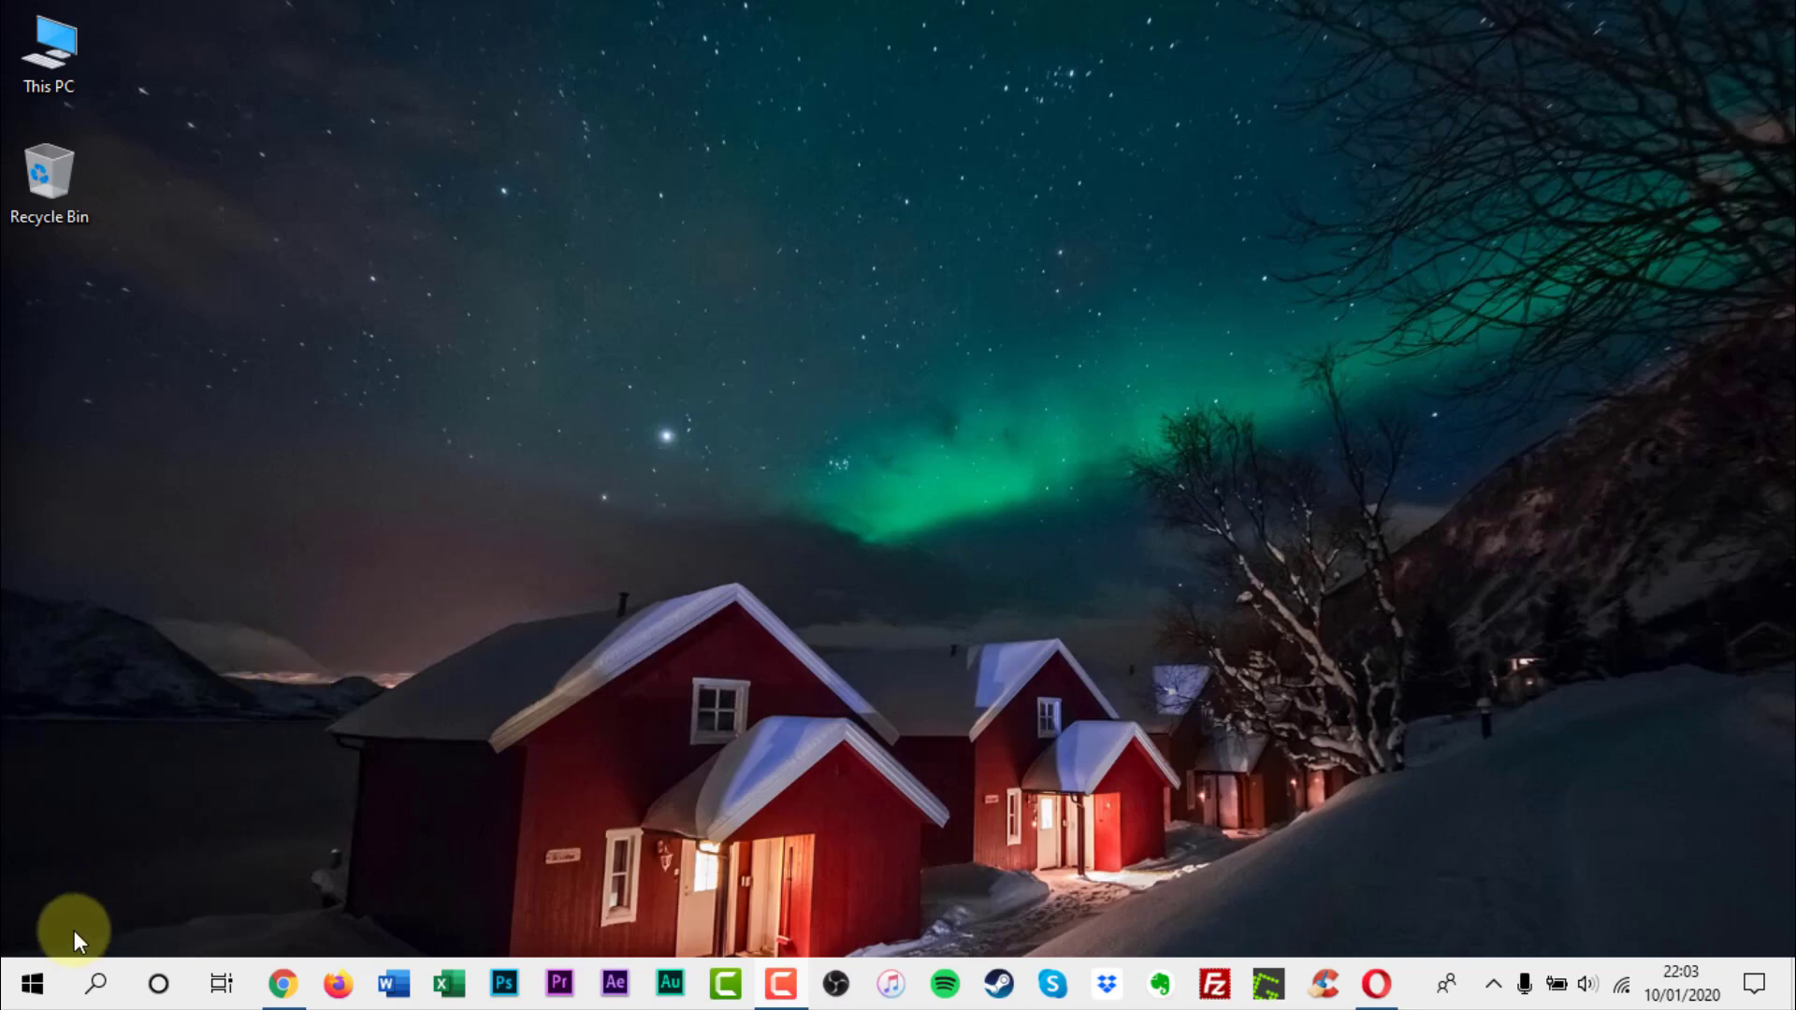
Step: Launch Windows Settings from the Start menu's gear icon
click(32, 983)
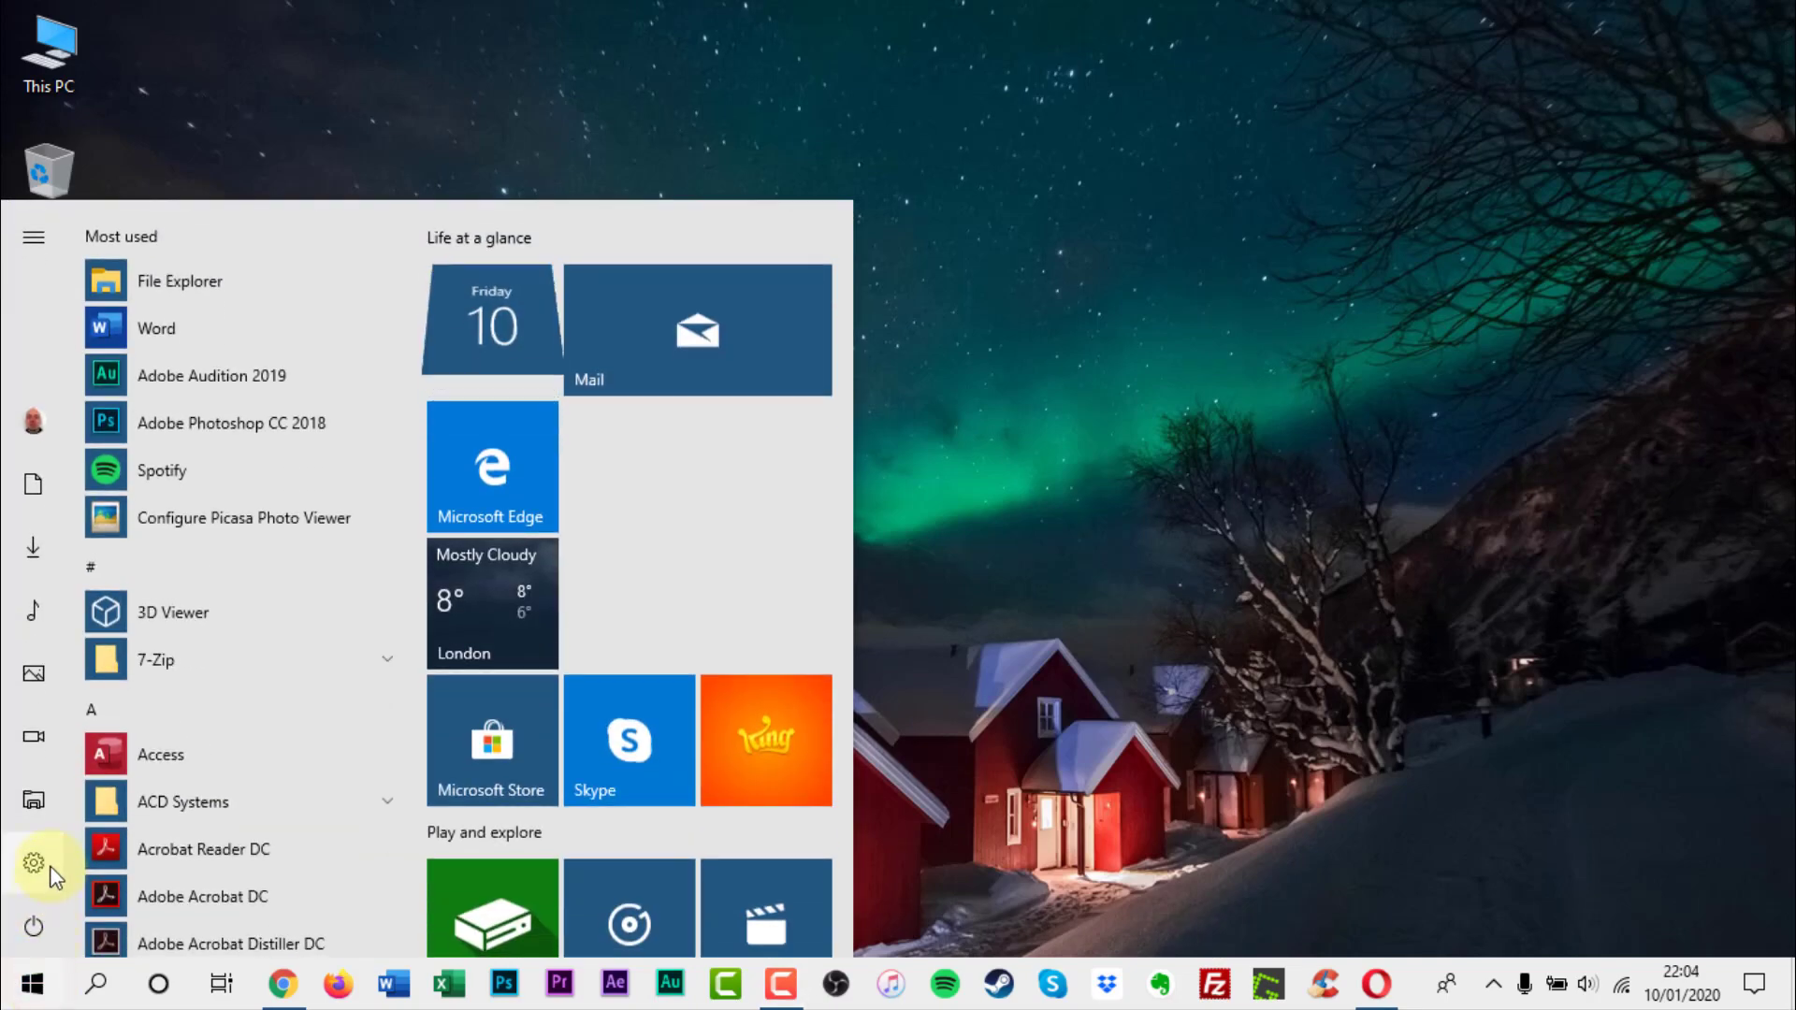
click(33, 863)
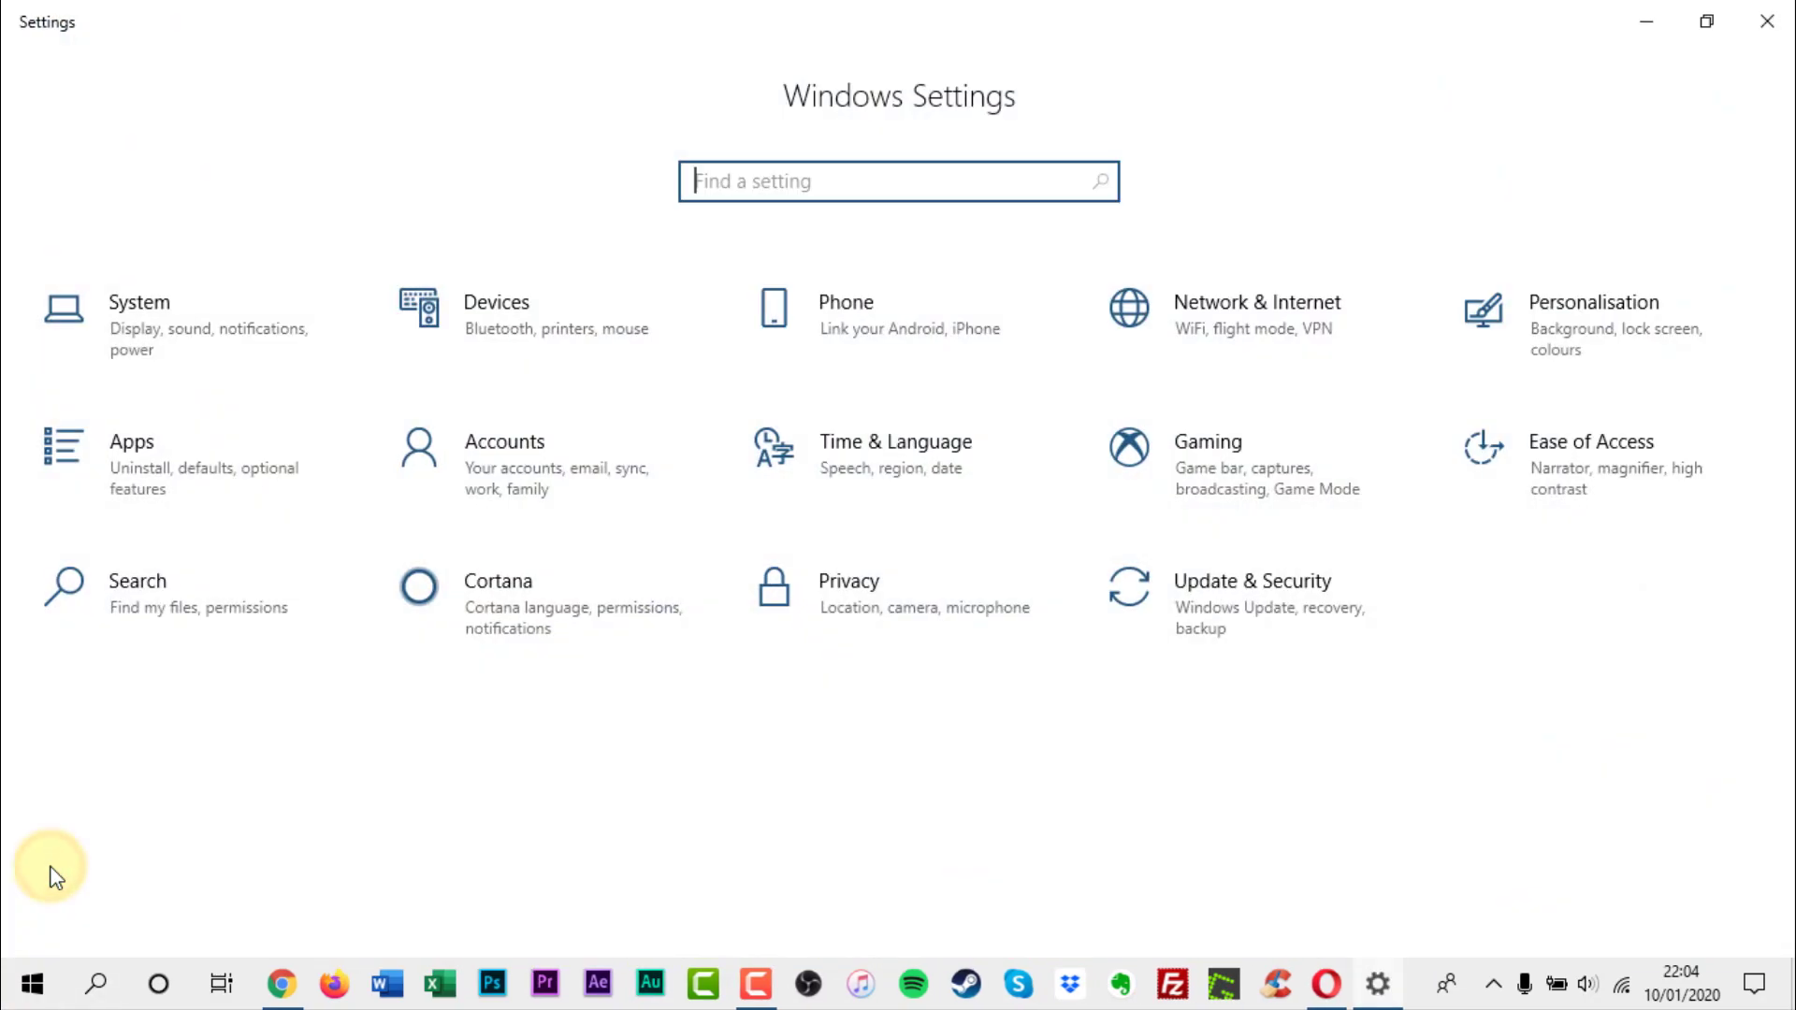
mouse_move(1254, 605)
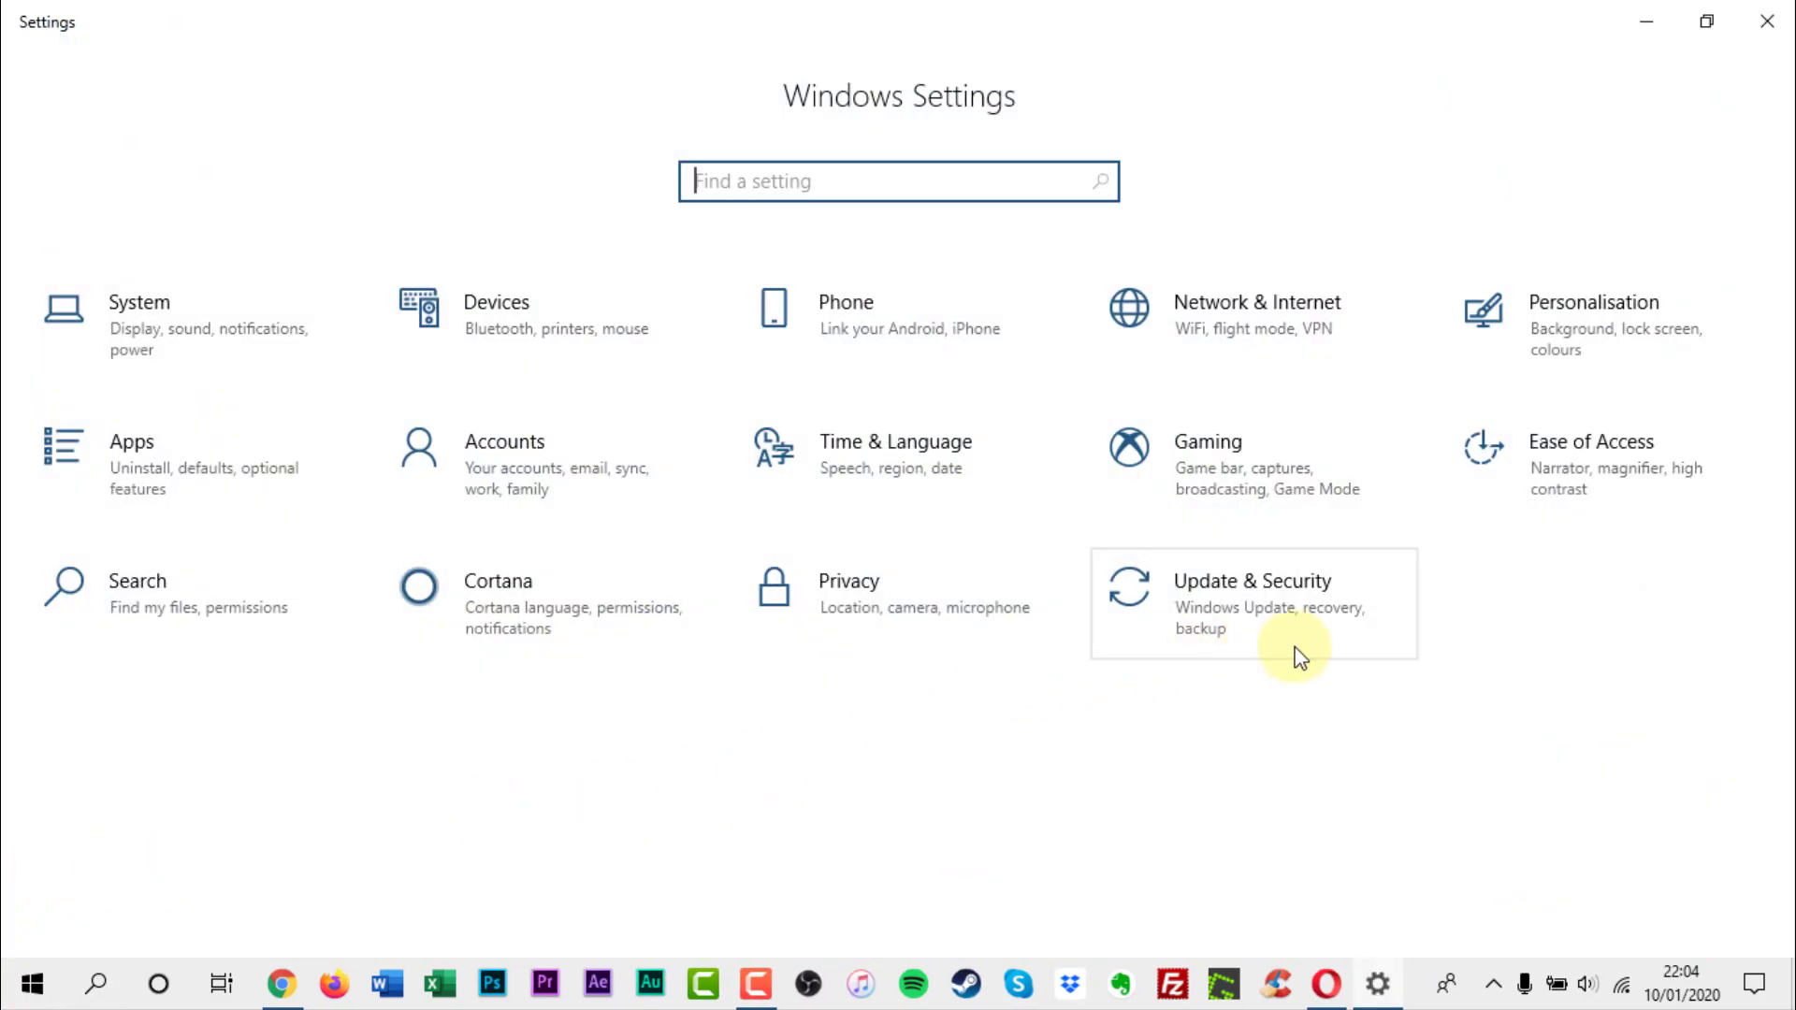
Step: Go through Update & Security and Windows Security to the App & browser control page
click(1252, 605)
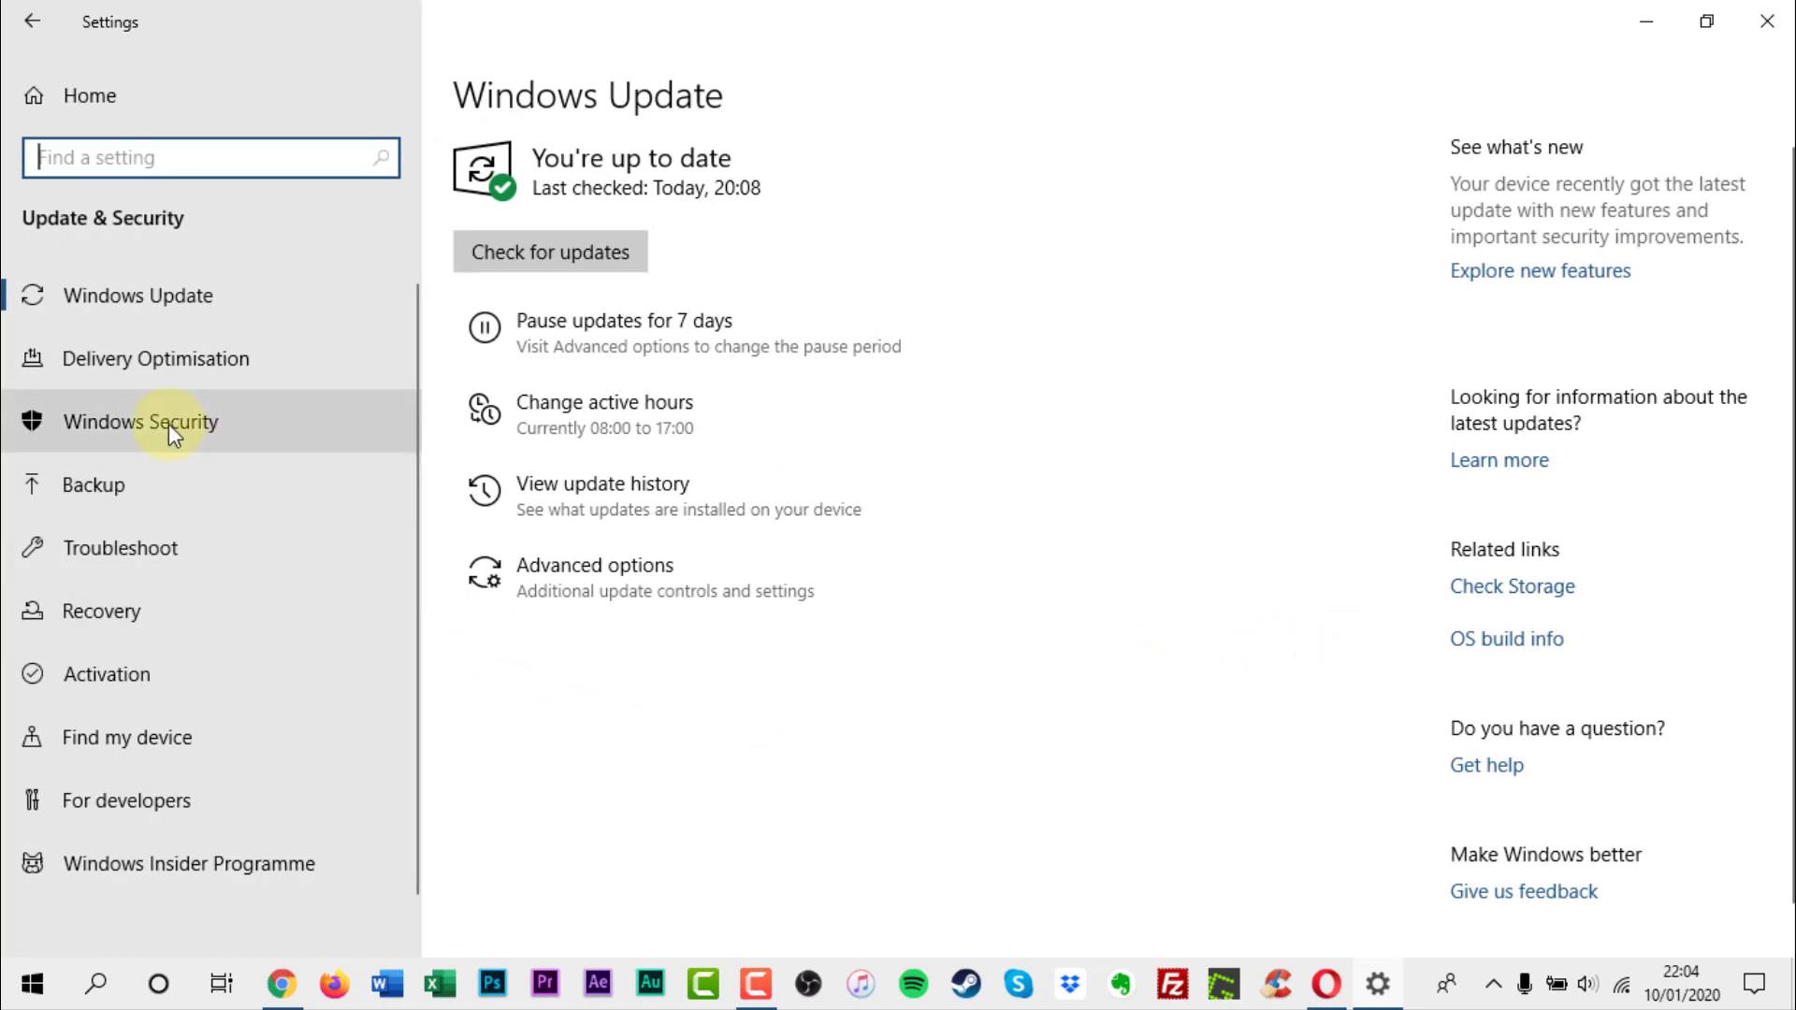
click(140, 421)
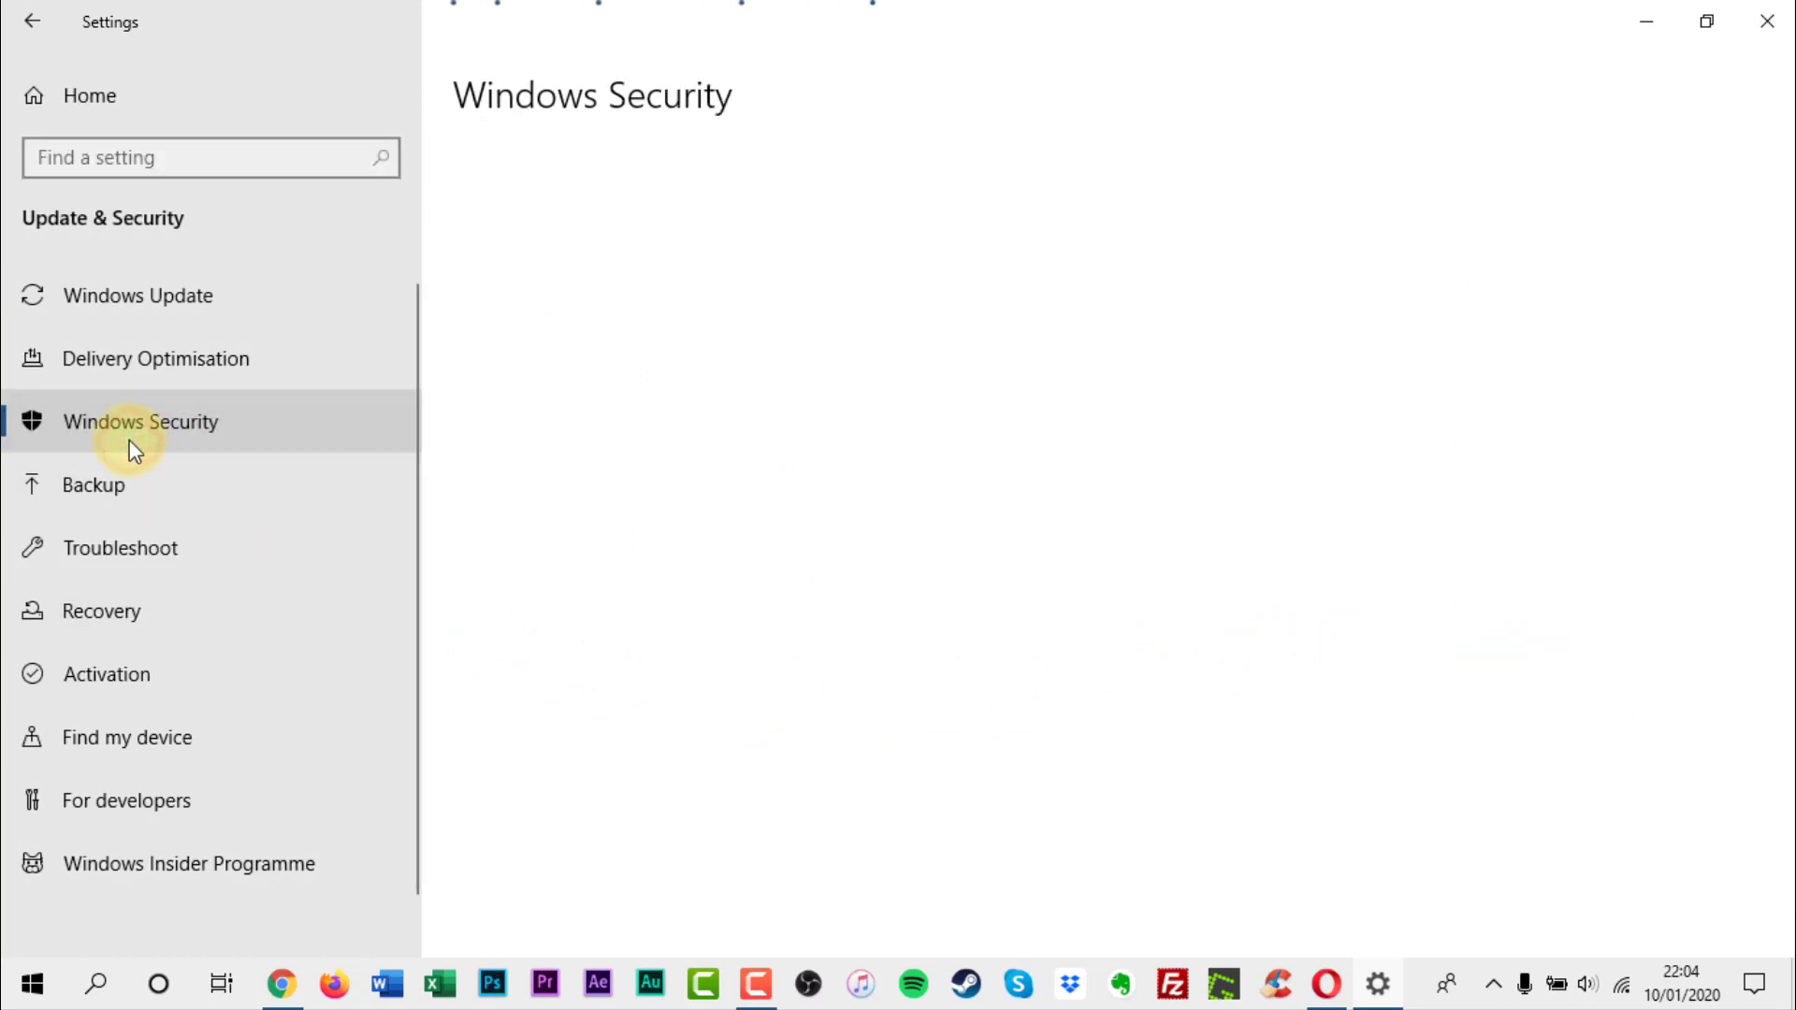
click(140, 421)
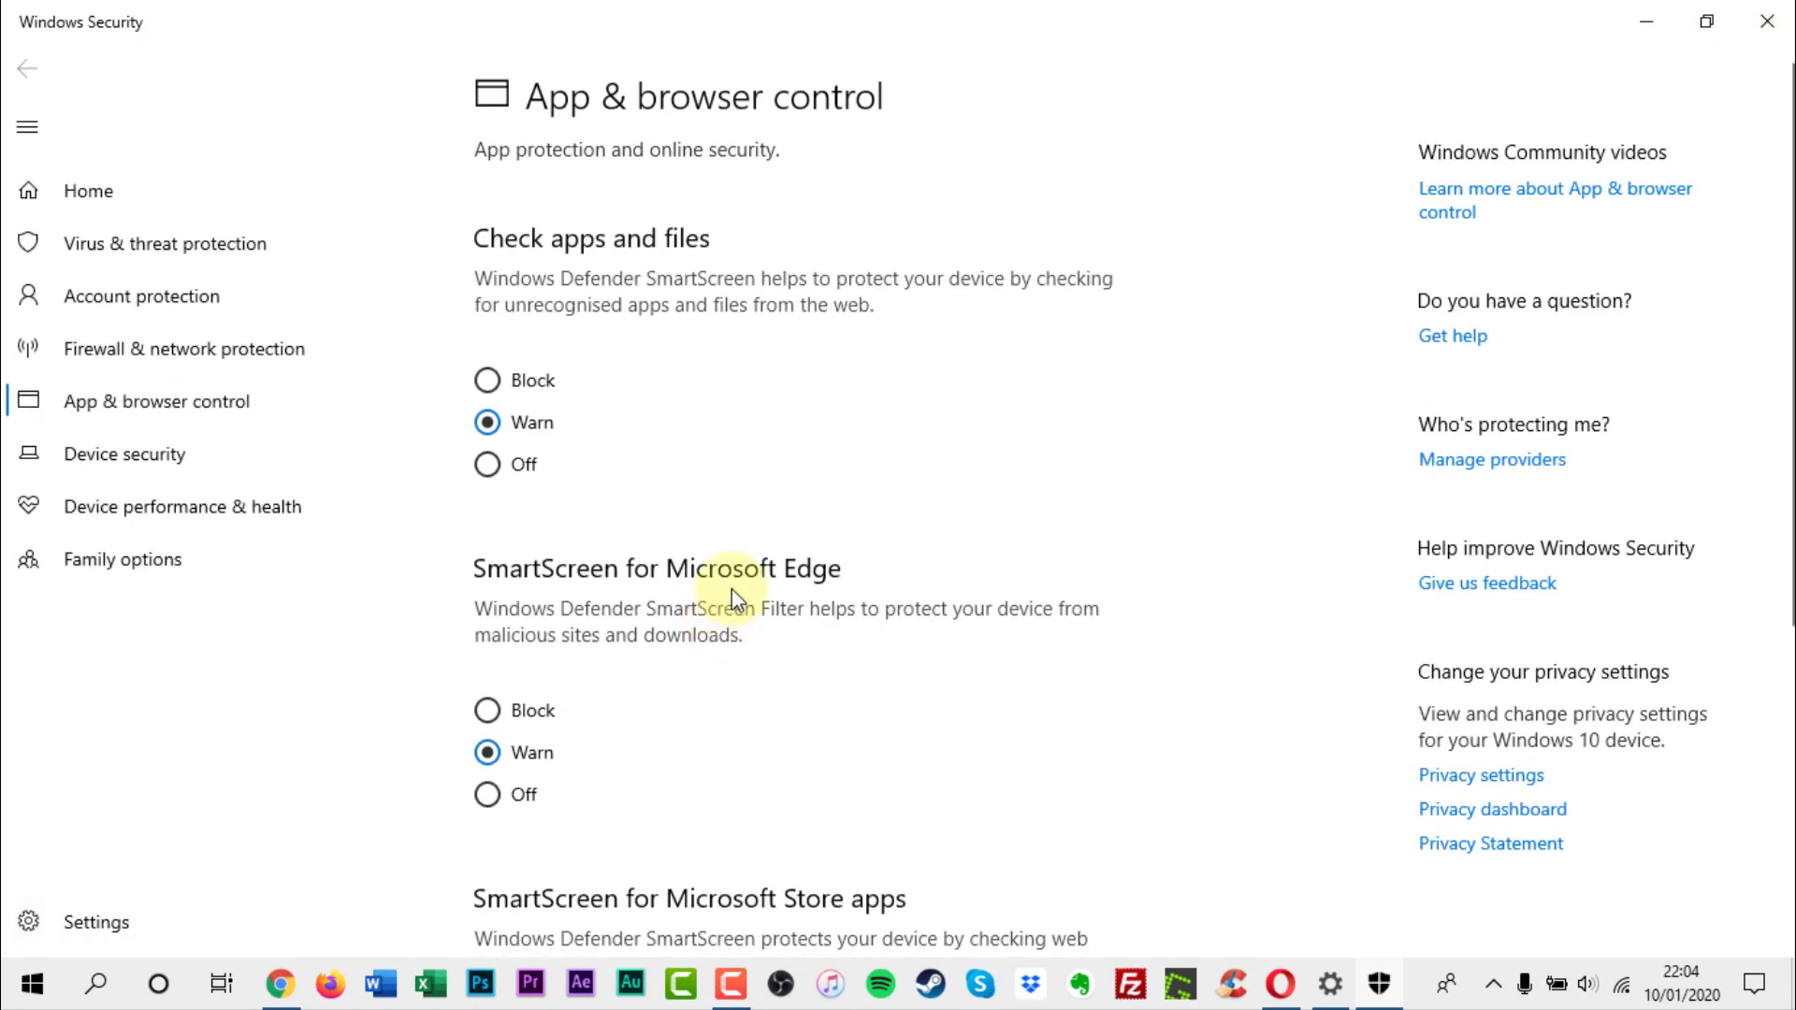
mouse_move(754, 411)
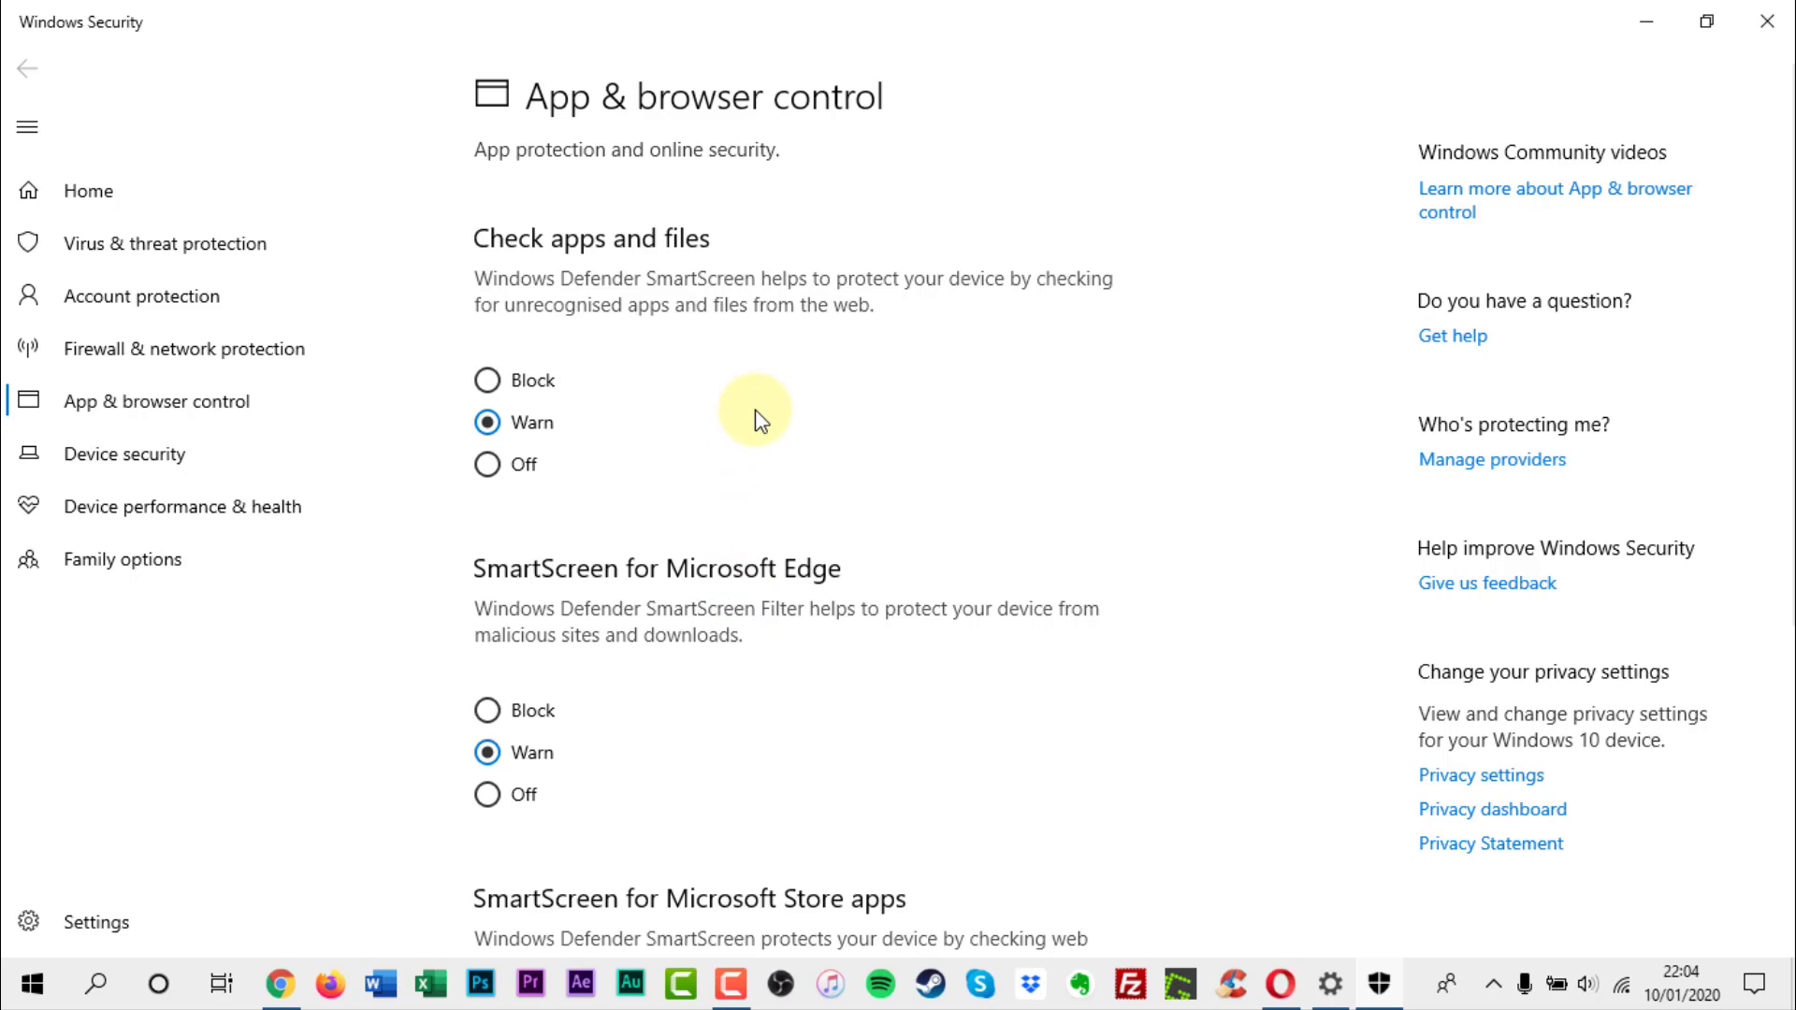
mouse_move(489, 473)
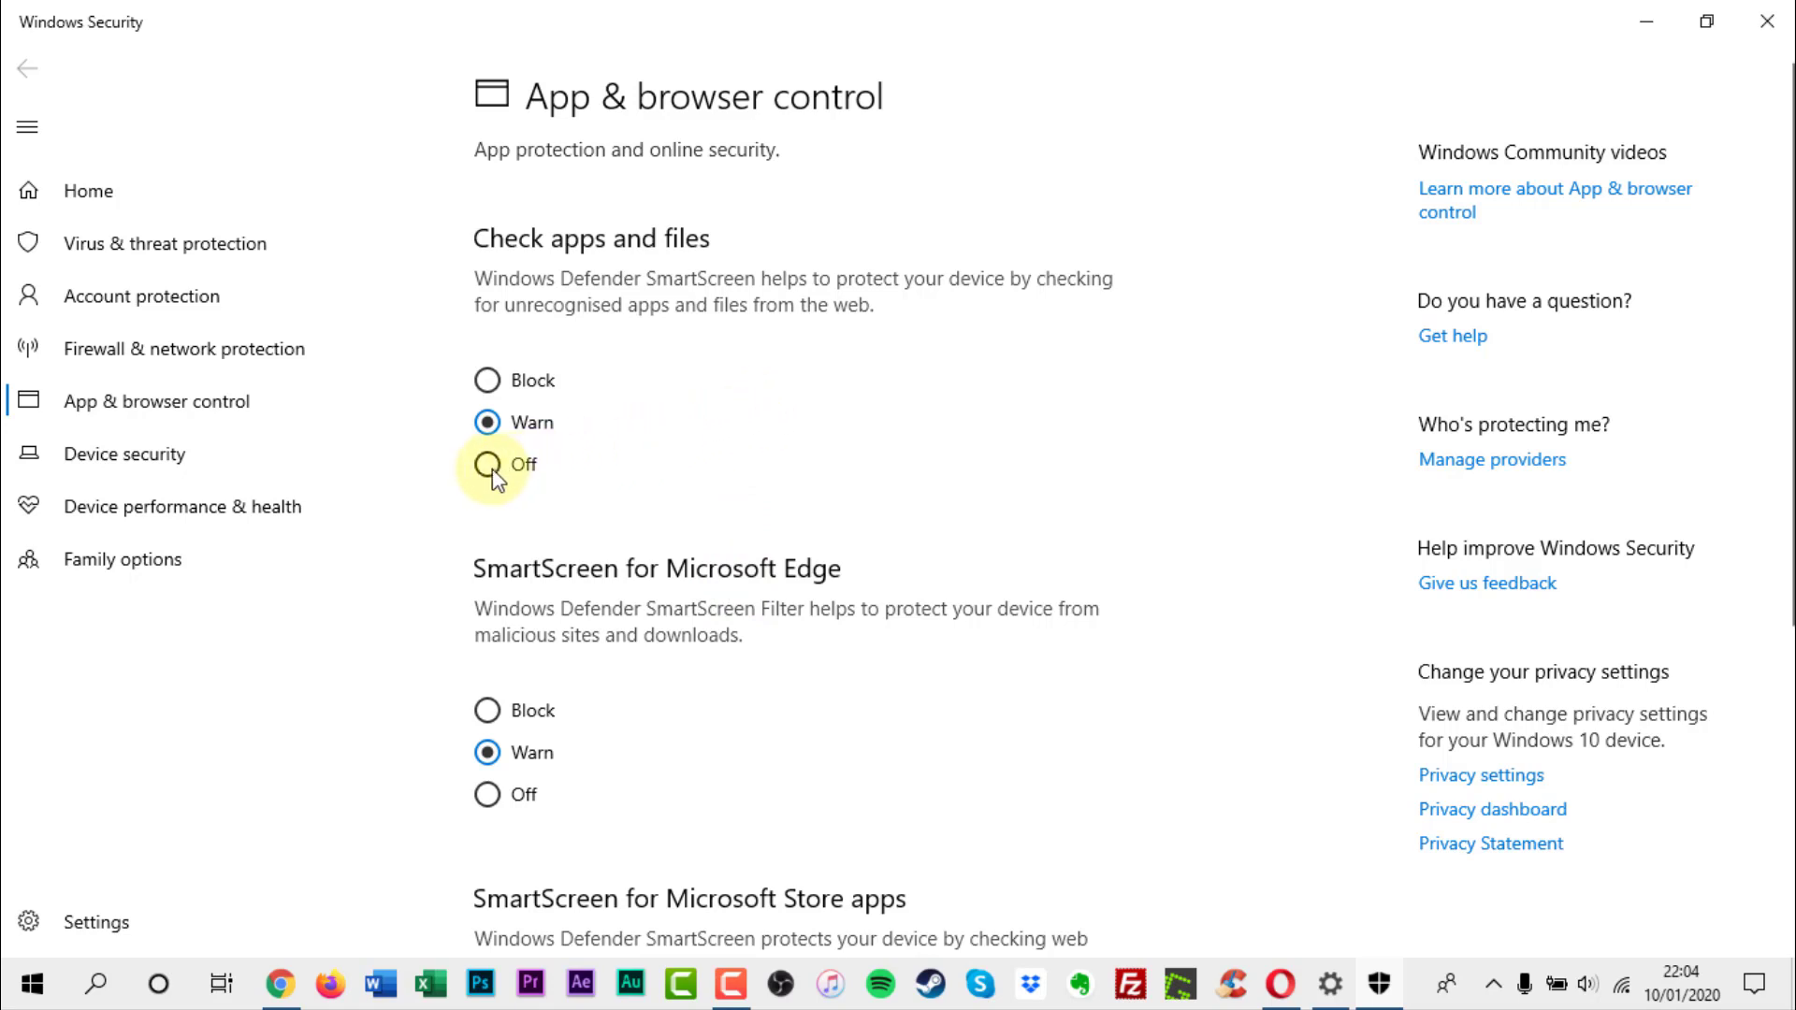
Step: Set SmartScreen 'Check apps and files' to Off, approve the UAC prompt and dismiss the vulnerability warning
click(486, 464)
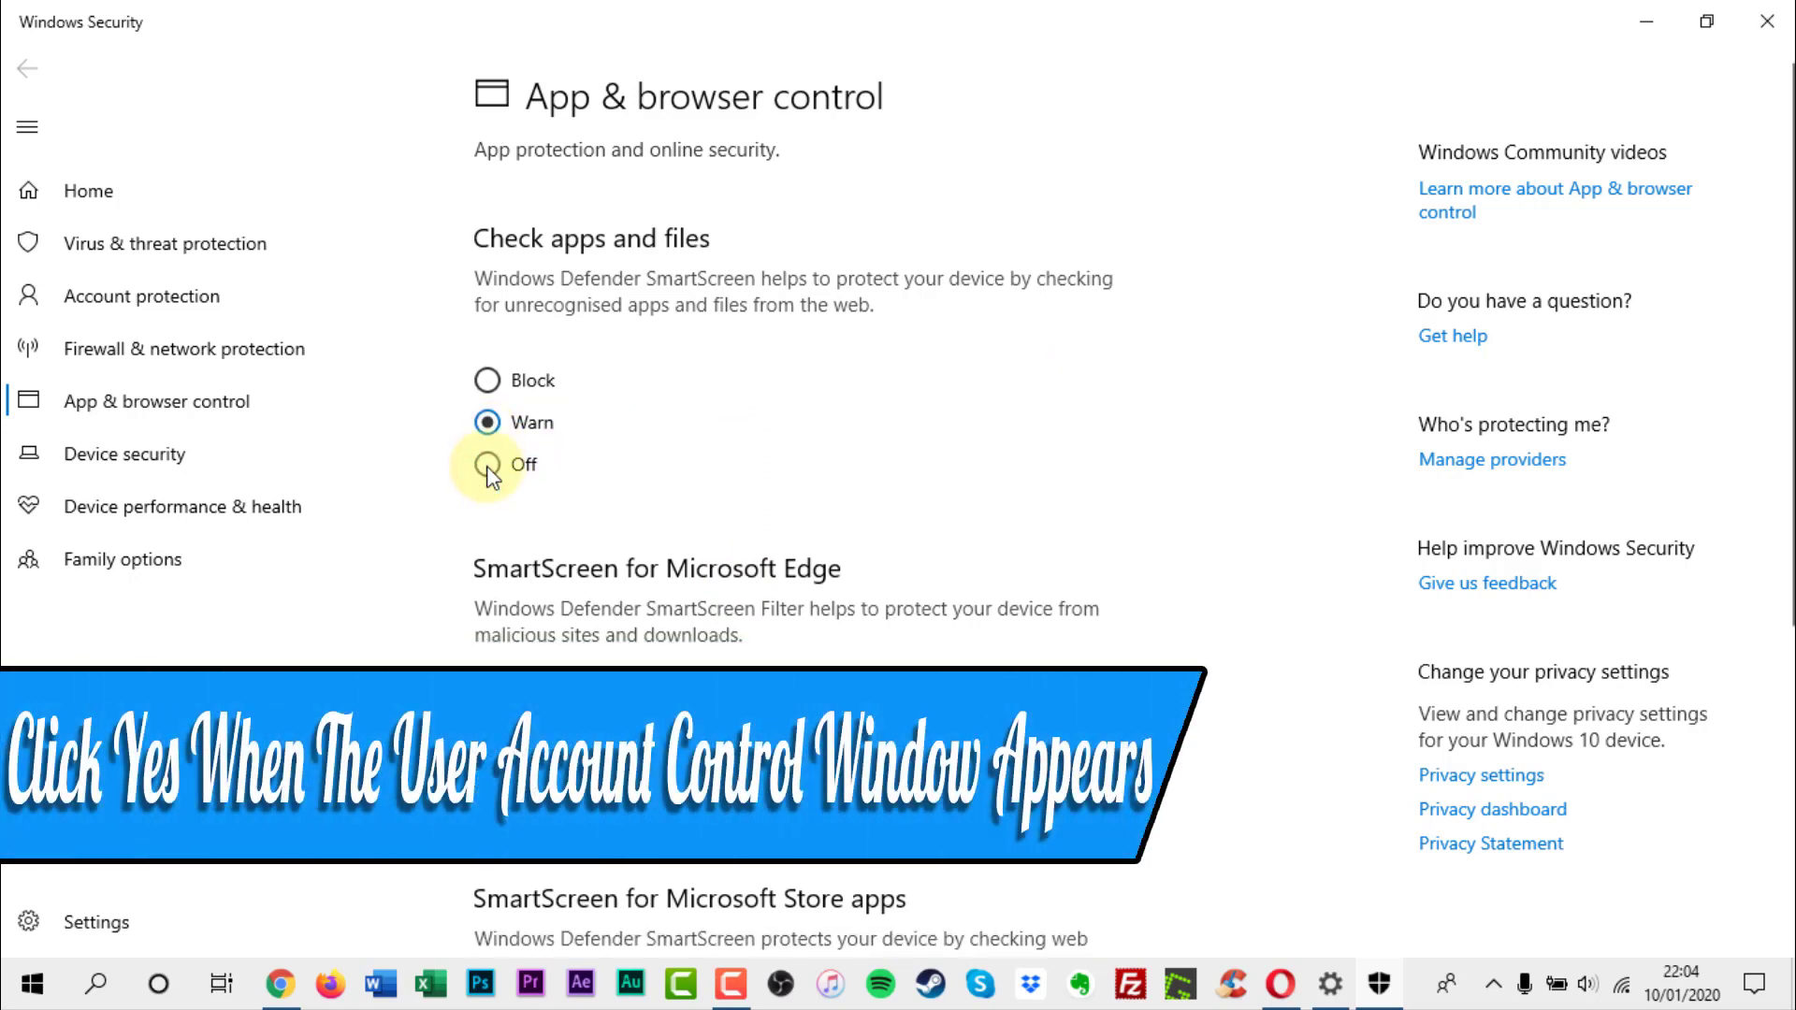
click(486, 466)
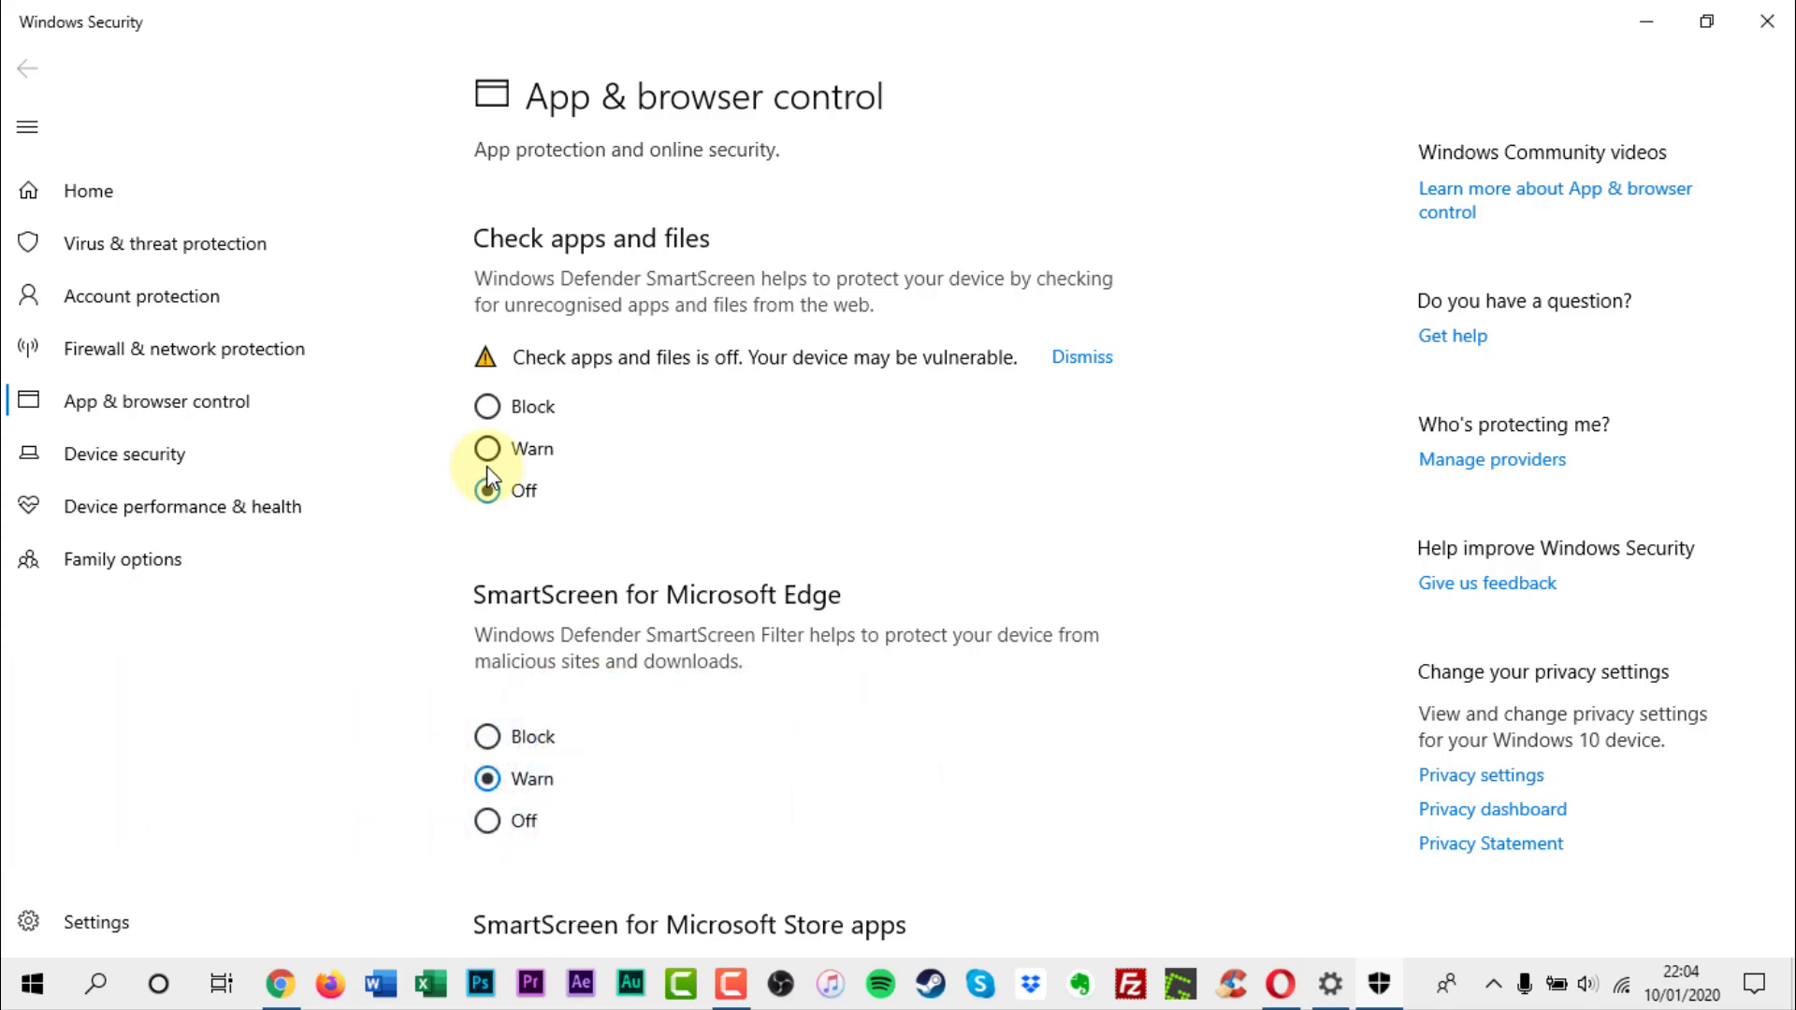
click(486, 490)
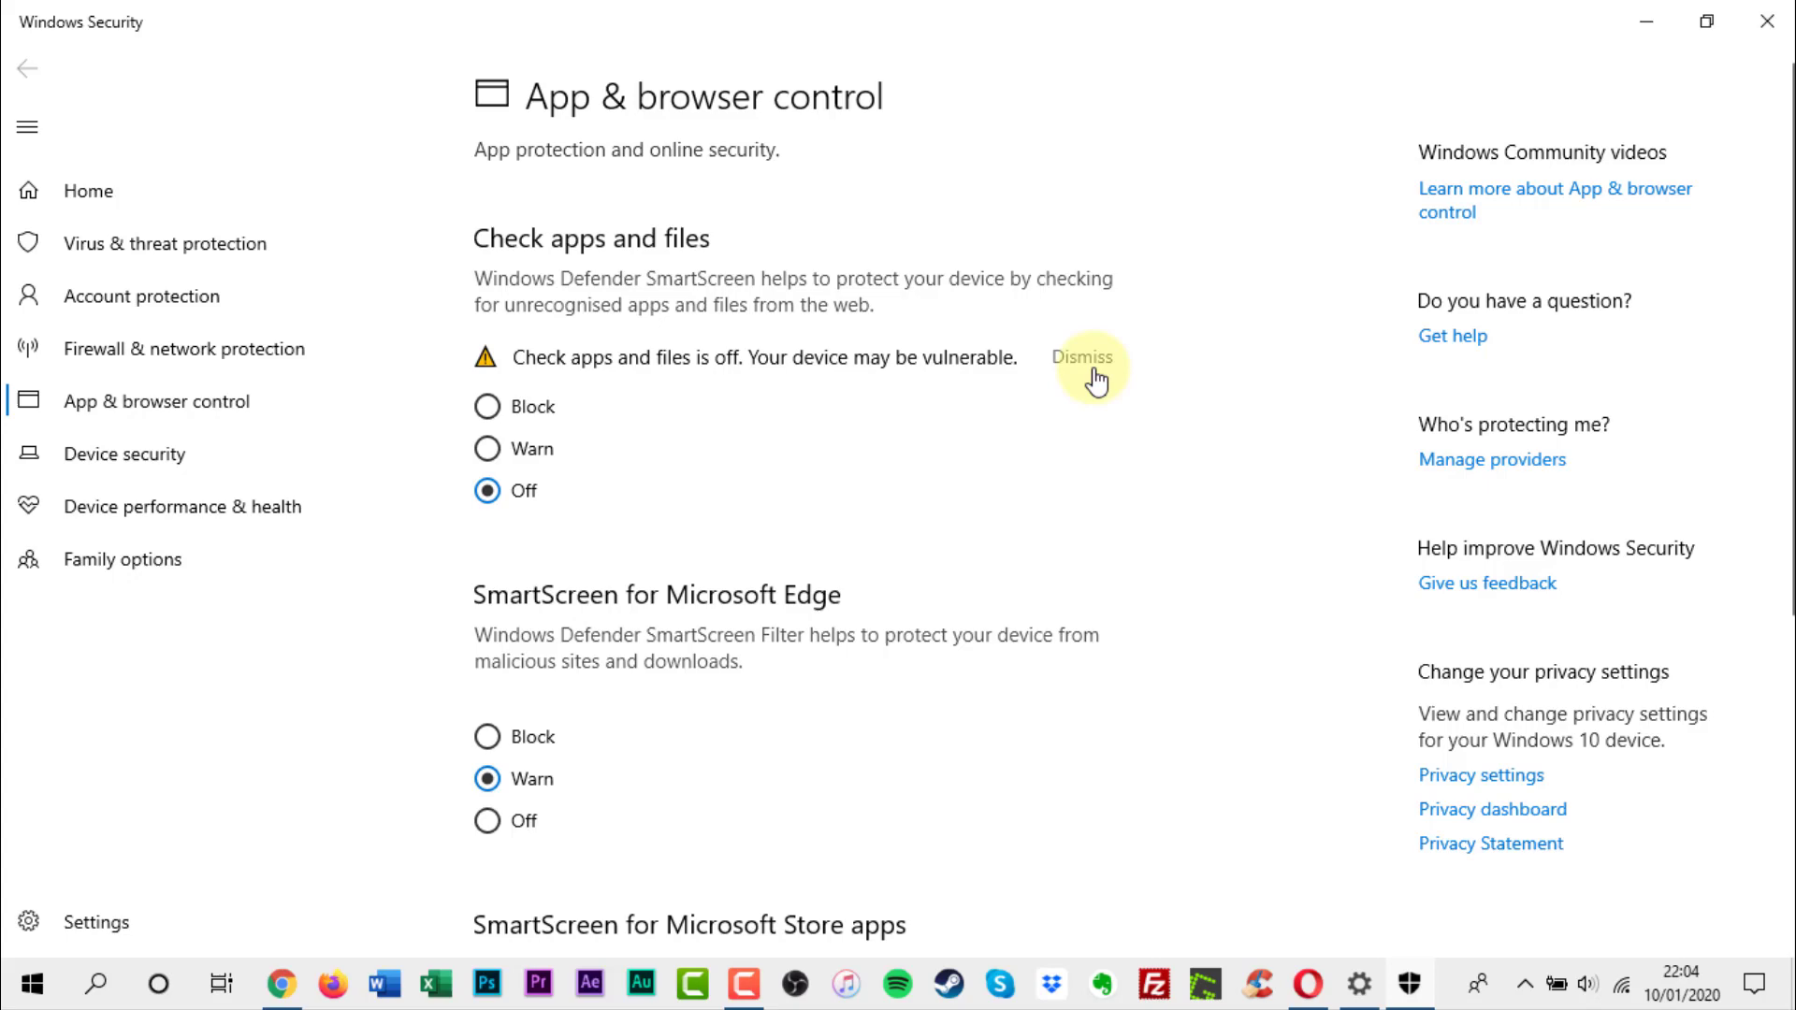
click(1080, 355)
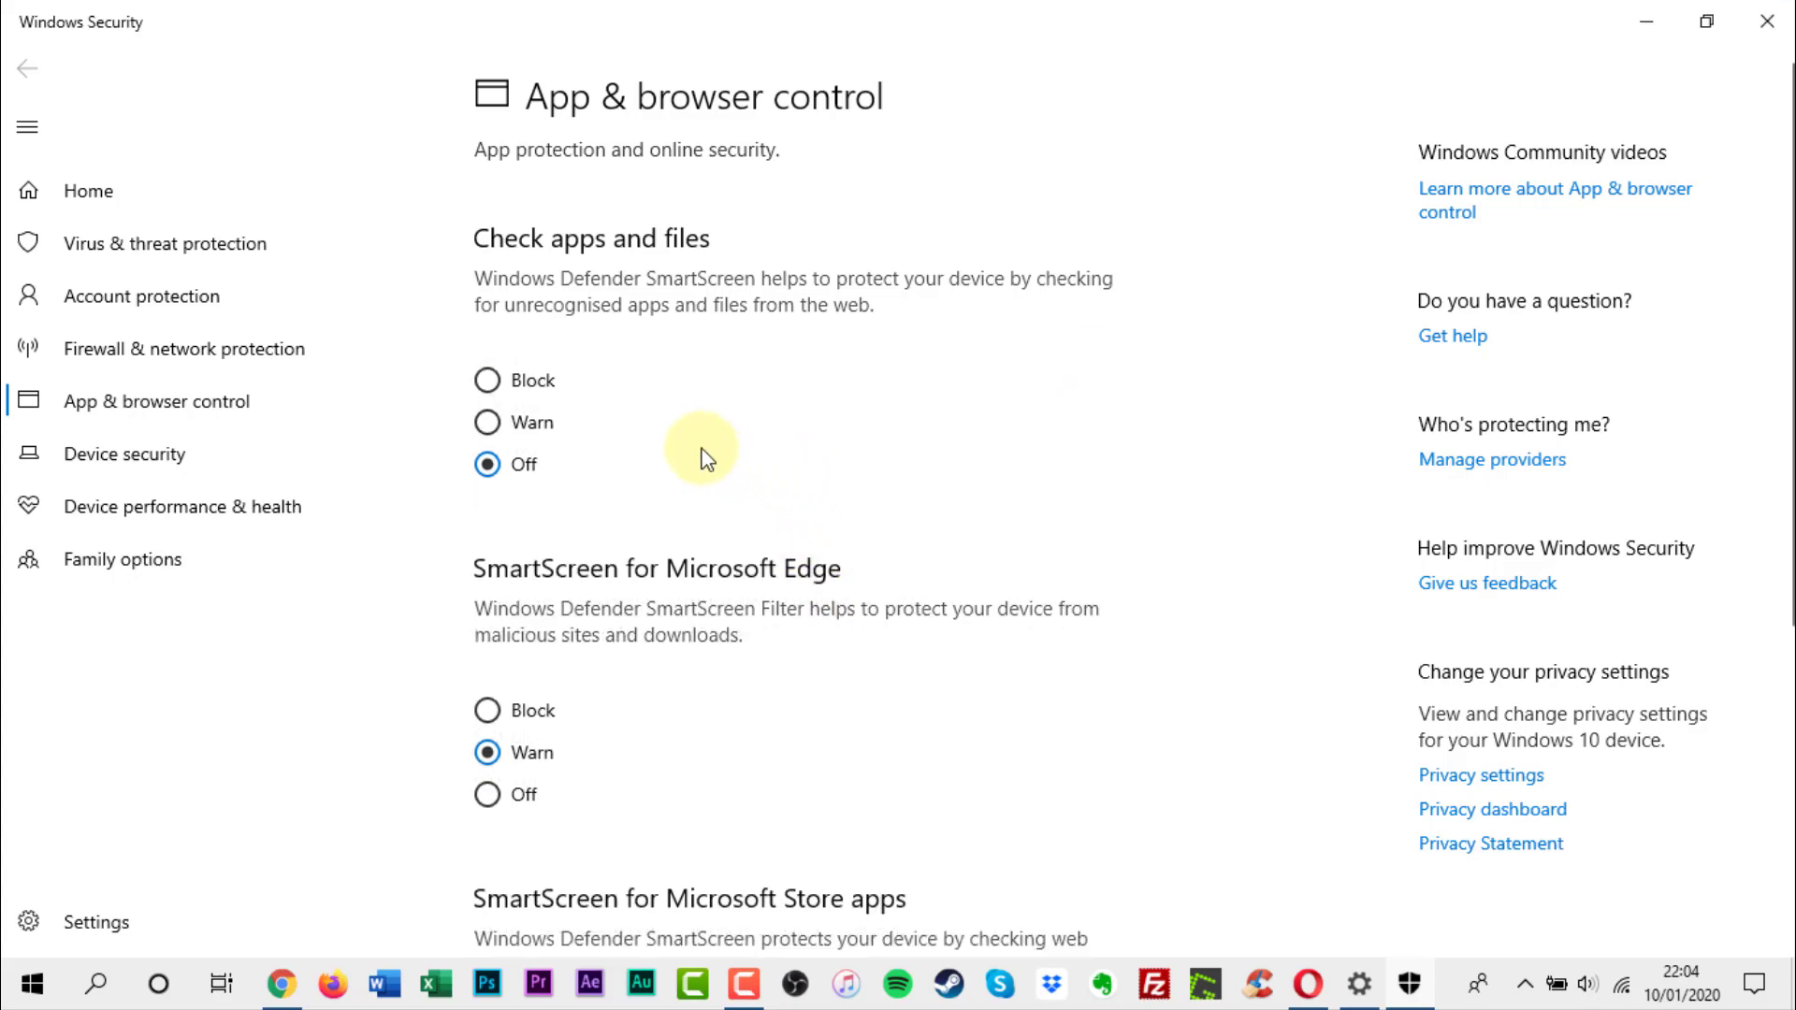